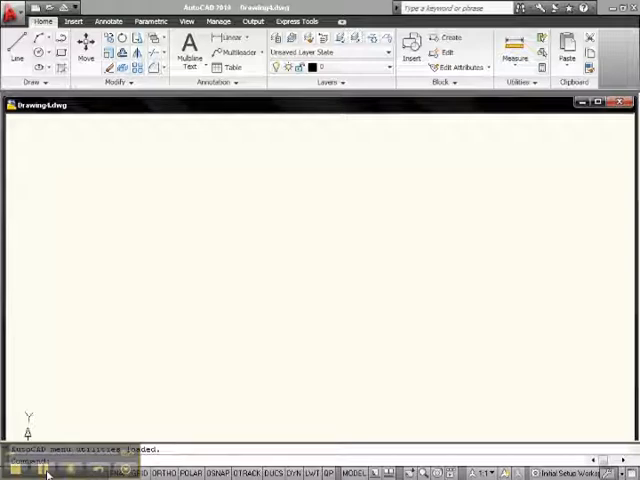
mouse_move(290, 378)
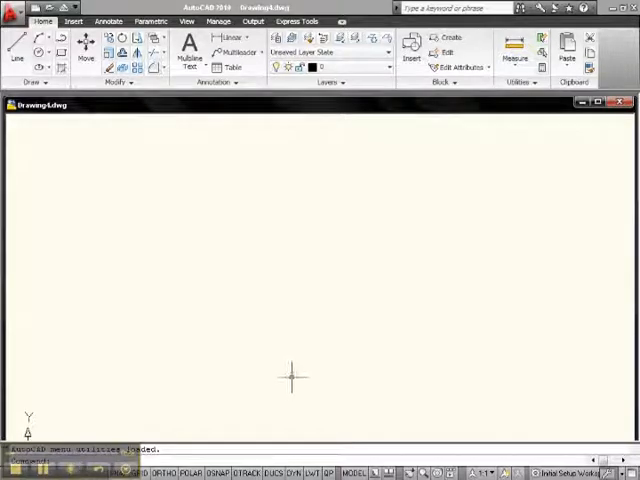
mouse_move(190, 430)
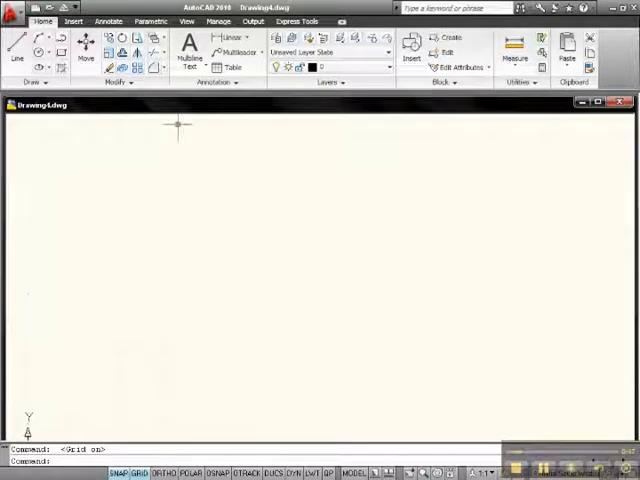
- Turn the grid display on from the status bar so dots cover Drawing4
left_click(184, 20)
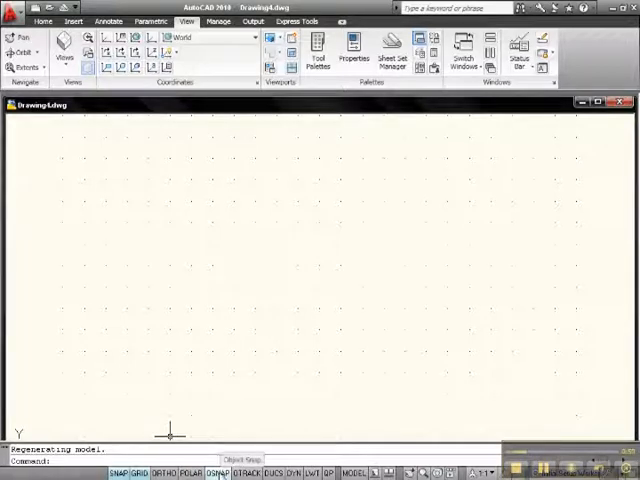
- Enable Snap On in Drafting Settings so picked points lock to the grid
right_click(216, 476)
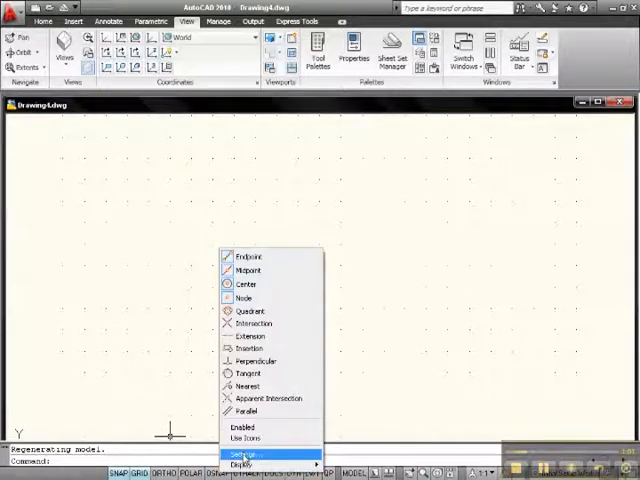
left_click(244, 448)
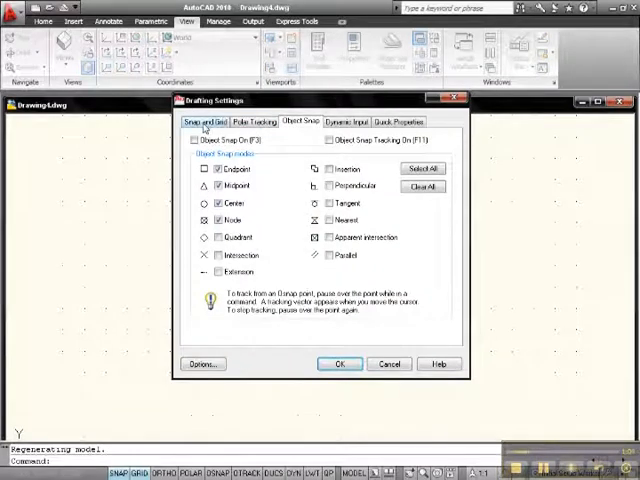
left_click(204, 120)
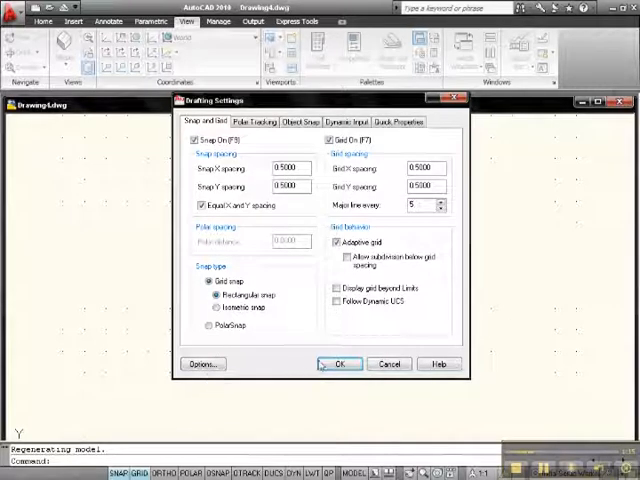
left_click(338, 364)
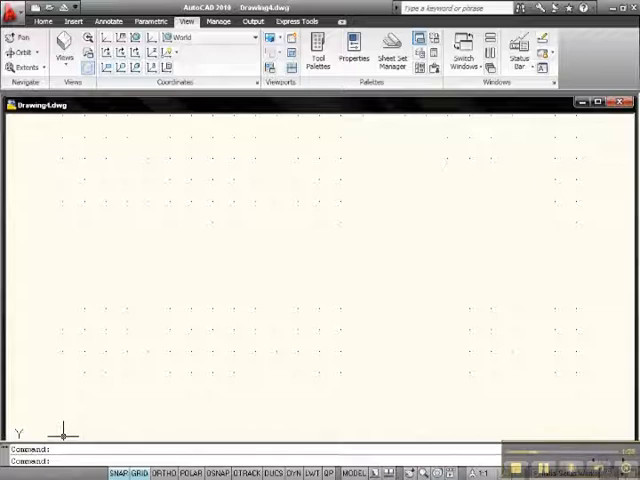
mouse_move(40, 136)
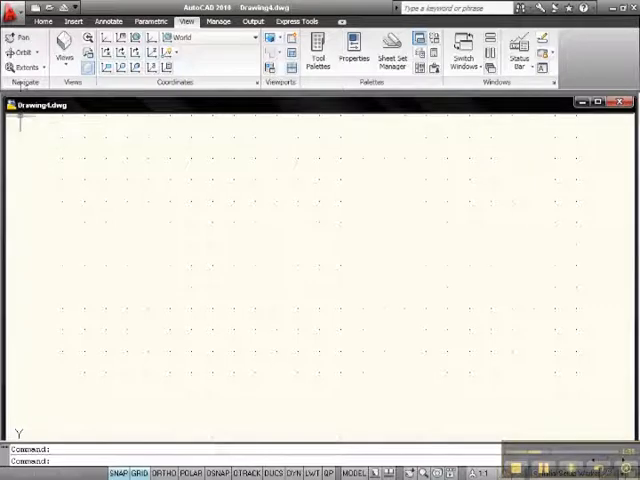
mouse_move(70, 424)
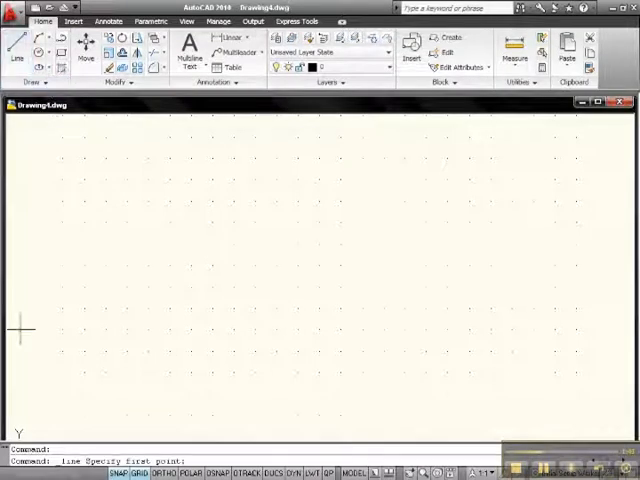
mouse_move(84, 430)
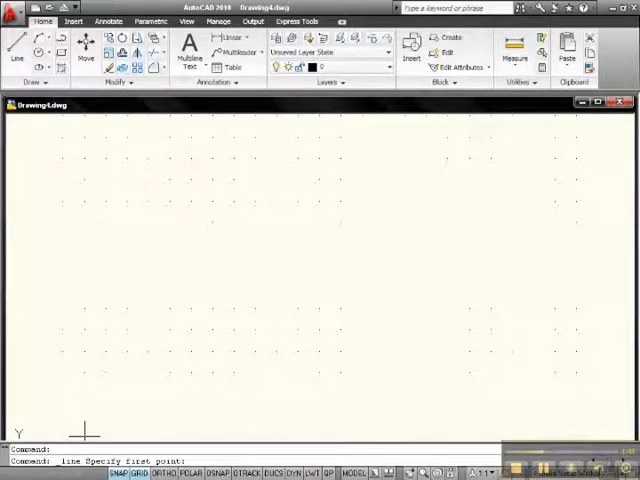
mouse_move(148, 428)
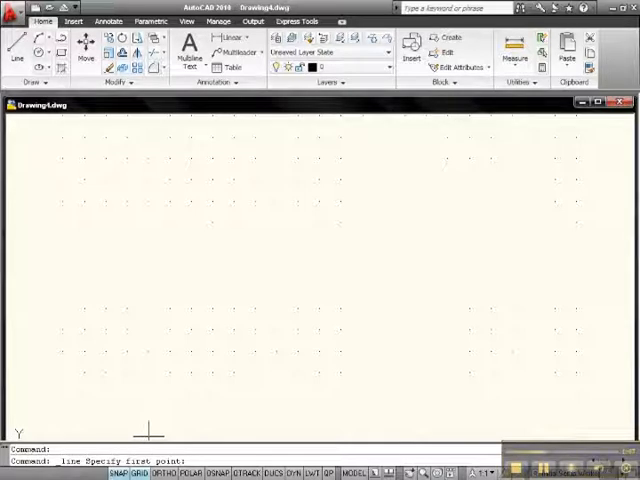
mouse_move(104, 428)
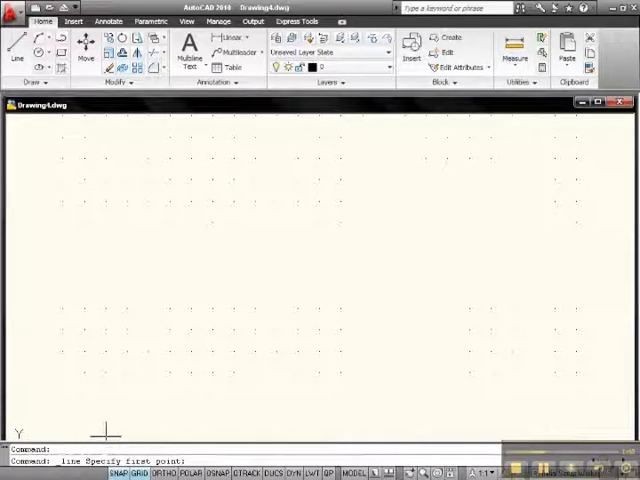
mouse_move(188, 428)
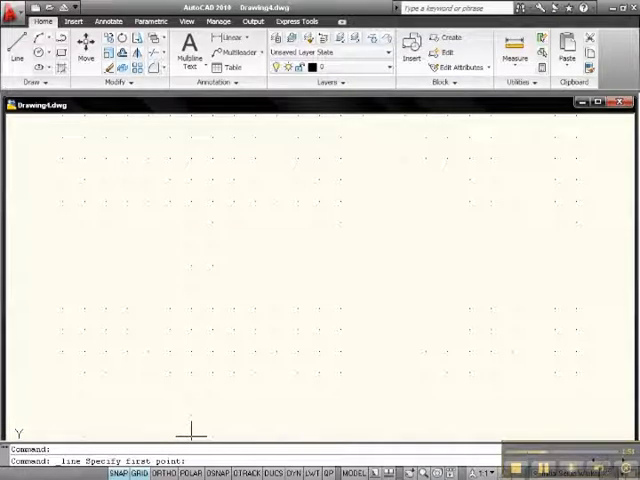
- Fix the line's first point on a snapped grid point near the lower left
left_click(188, 428)
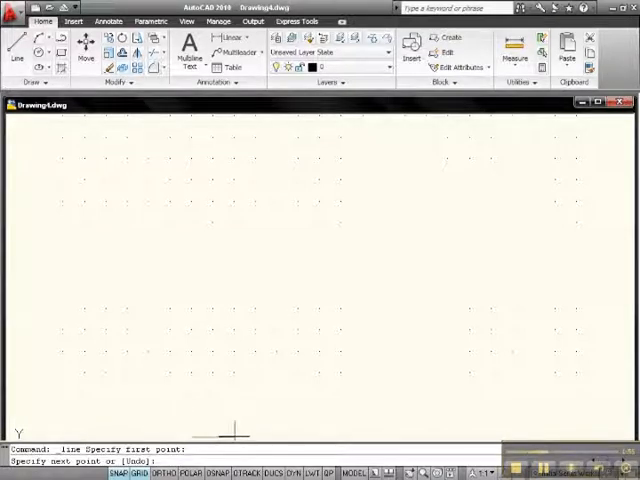
mouse_move(256, 424)
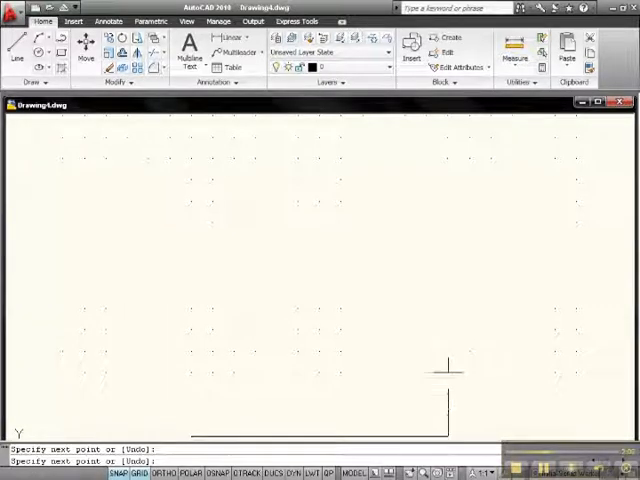
- Pick snapped corners for the outline and both side notches, then finish the line
left_click(446, 344)
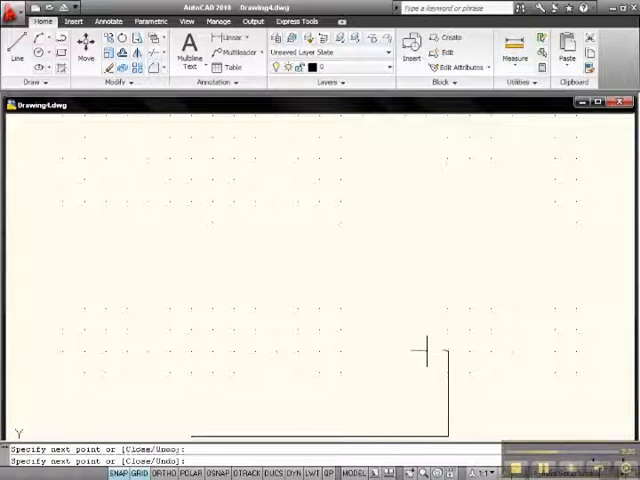
mouse_move(426, 302)
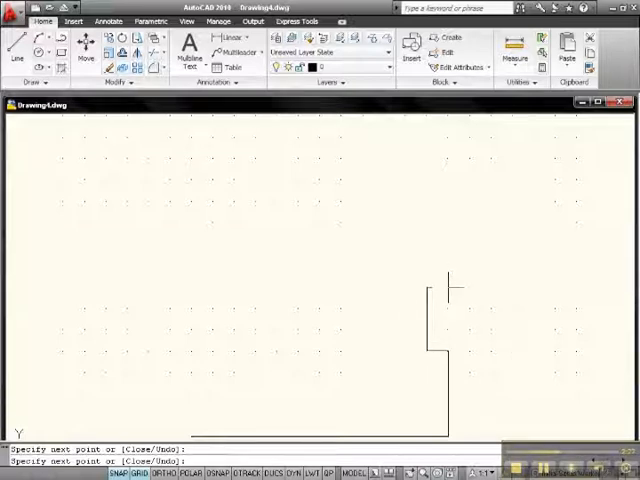
left_click(448, 196)
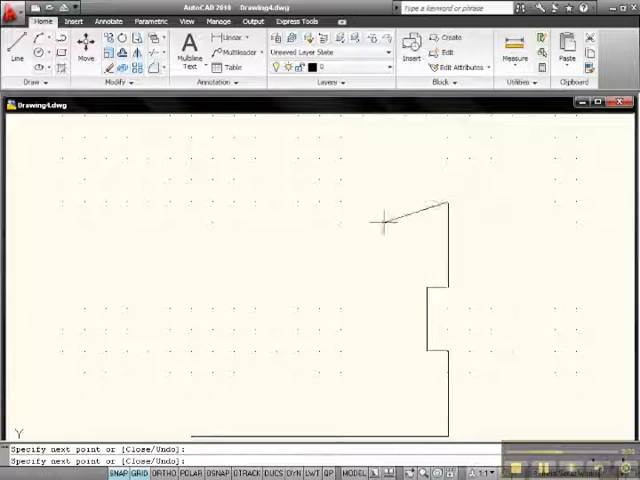
left_click(184, 204)
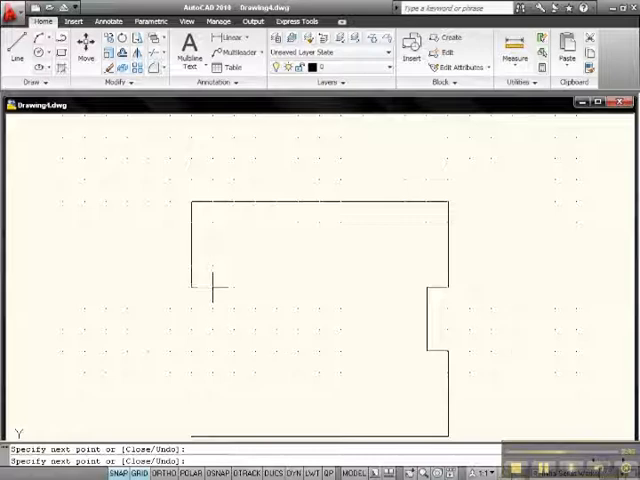
left_click(216, 356)
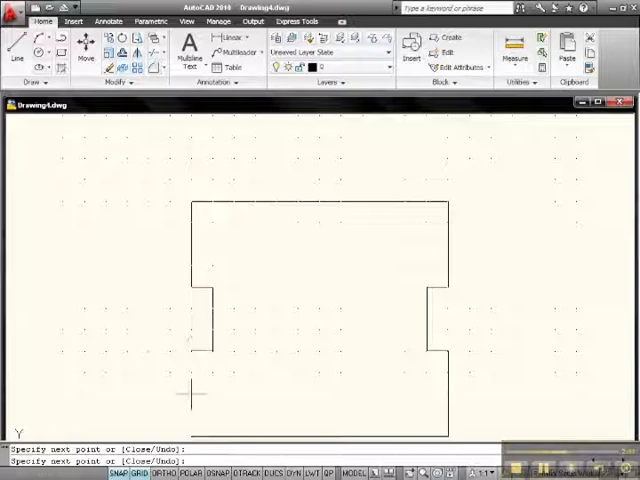
right_click(196, 398)
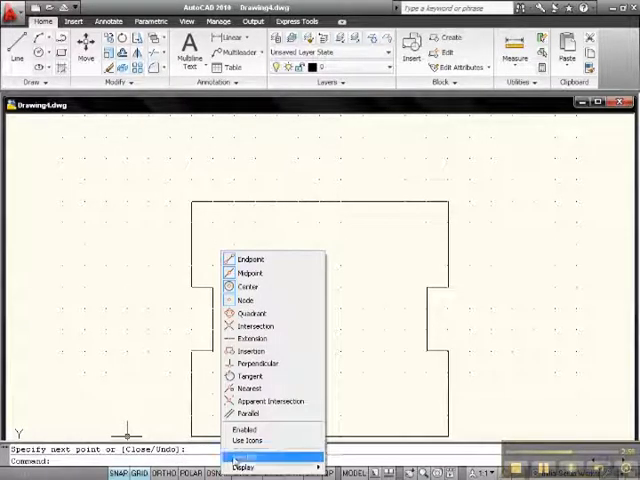
- Set snap spacing to 0.25 with equal X and Y in Drafting Settings
left_click(264, 448)
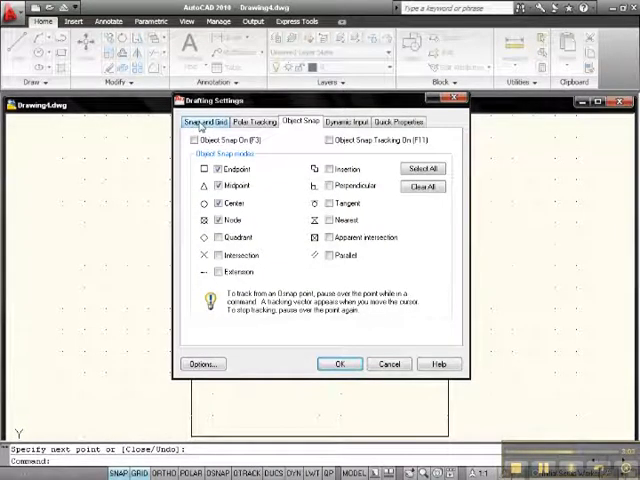
left_click(200, 120)
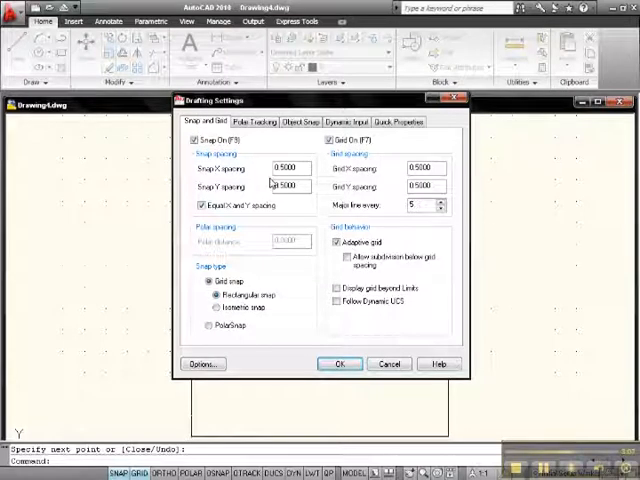
mouse_move(422, 204)
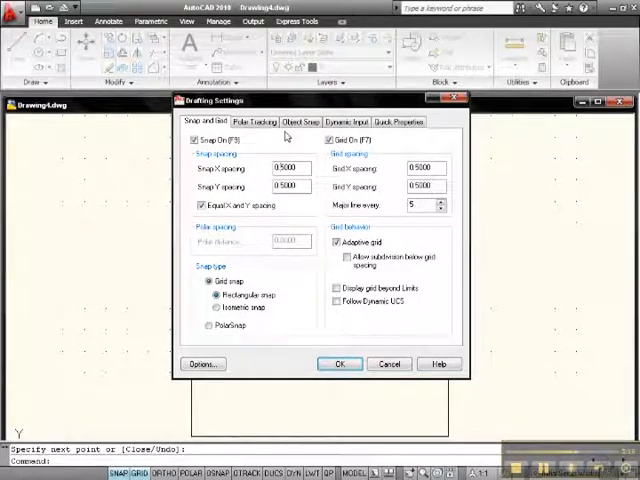
type("0.25000")
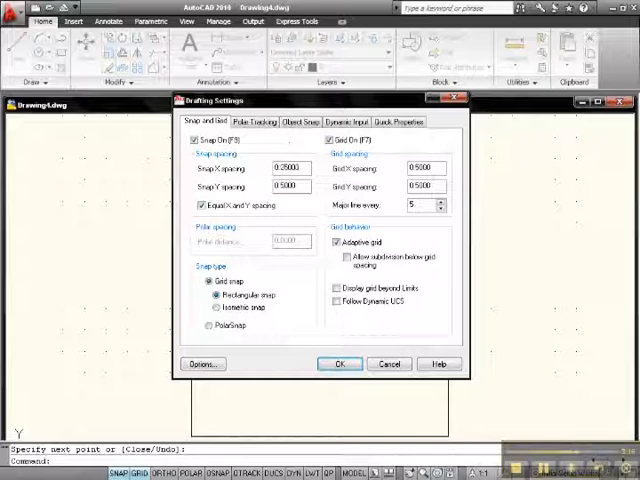
mouse_move(288, 188)
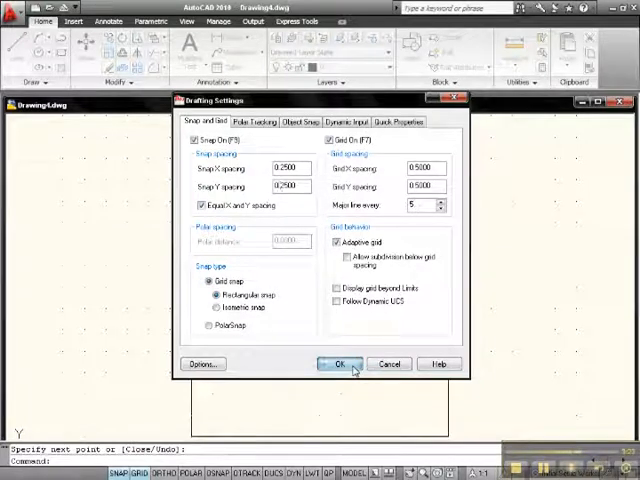
left_click(338, 364)
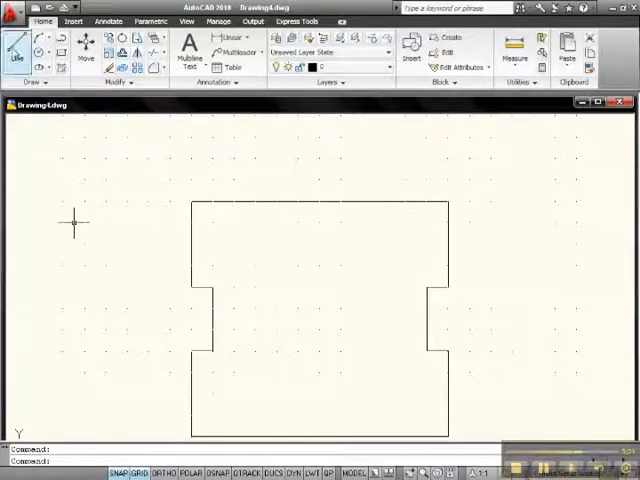
- Draw a smaller right-side notch on quarter-inch snap points and finish the line
left_click(12, 58)
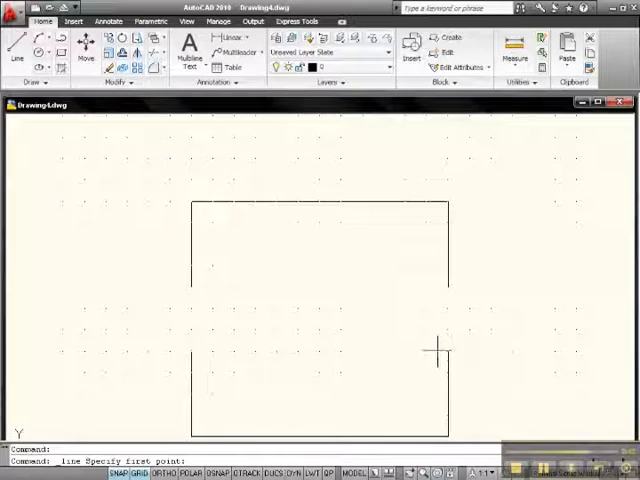
mouse_move(446, 344)
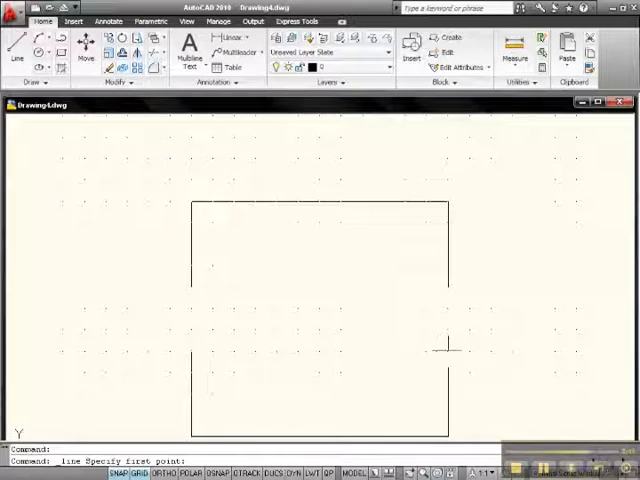
left_click(434, 348)
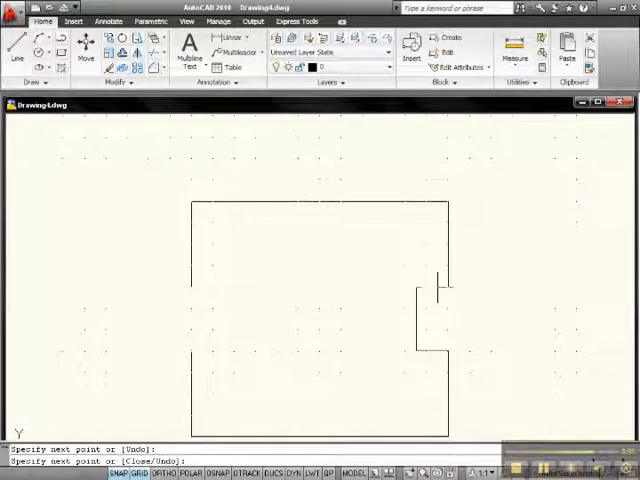
right_click(444, 296)
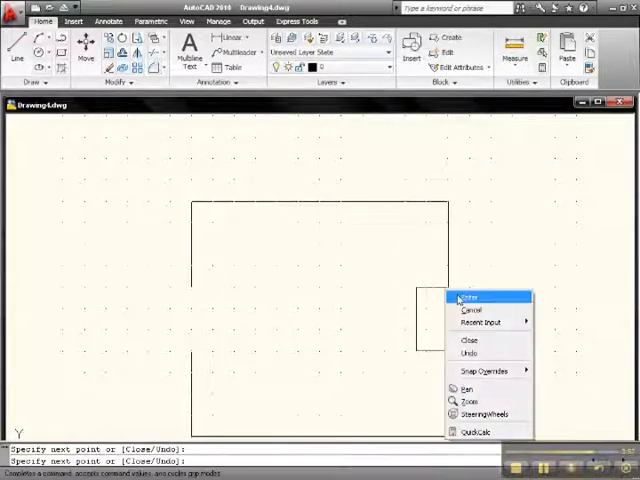